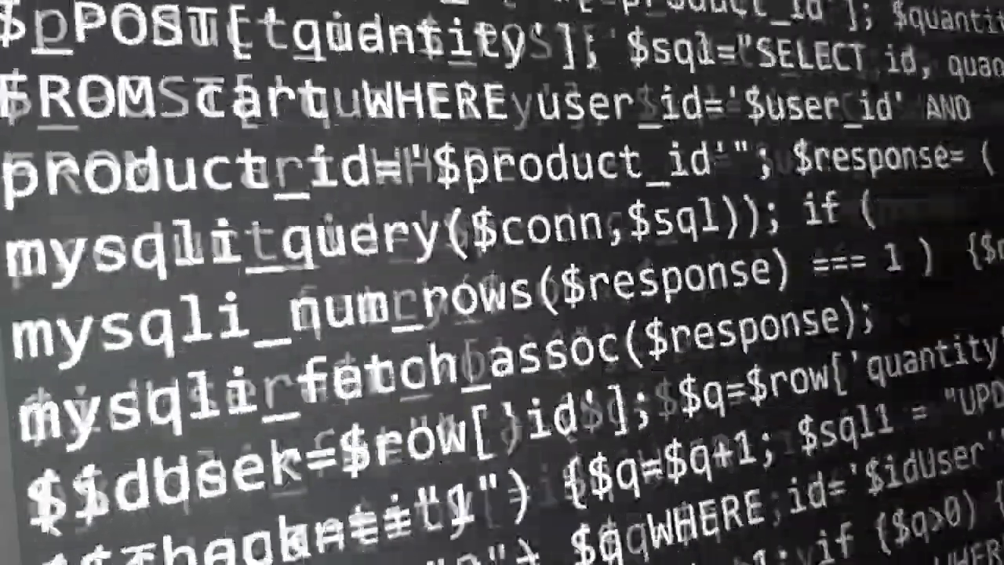
scroll(down, 3)
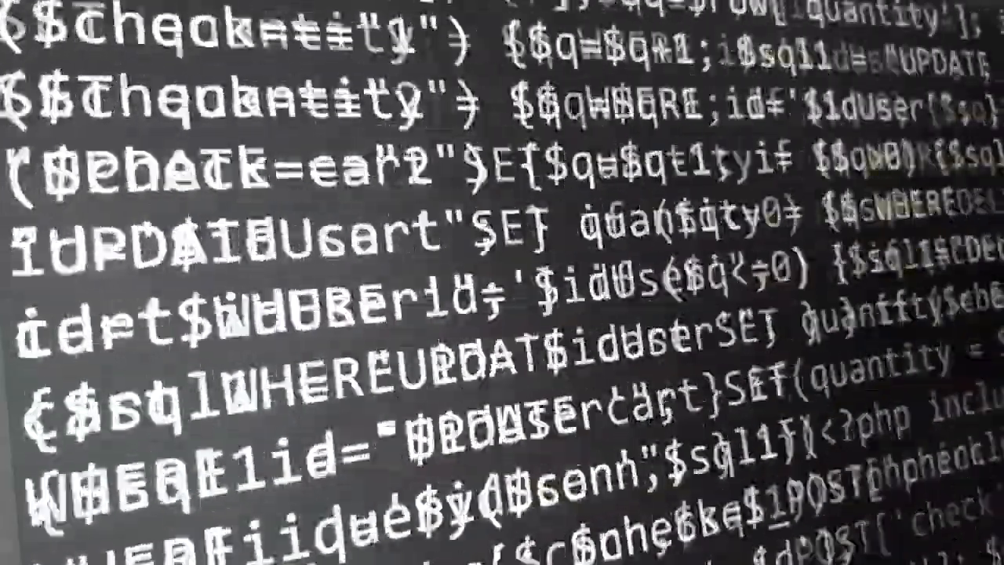
scroll(down, 3)
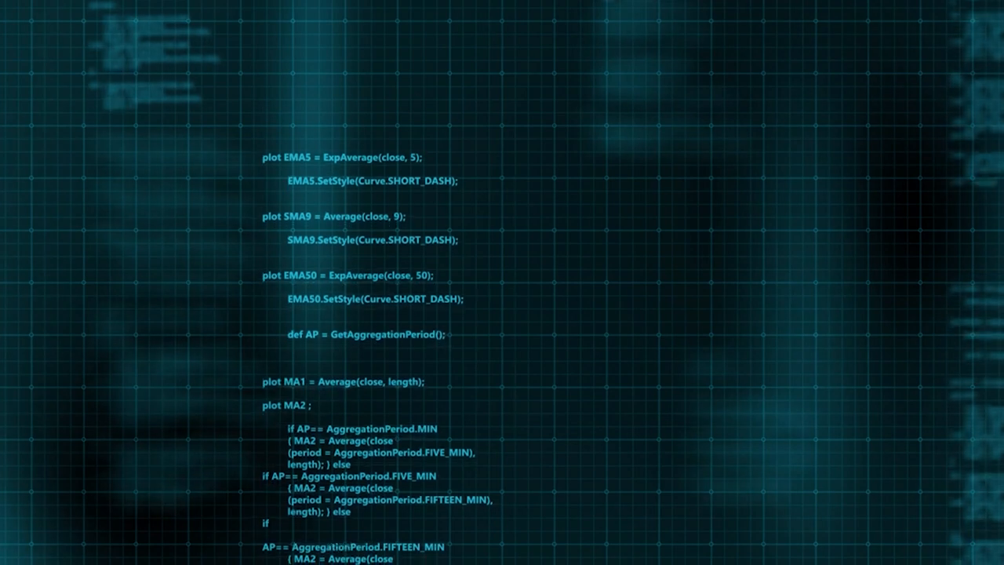
scroll(down, 3)
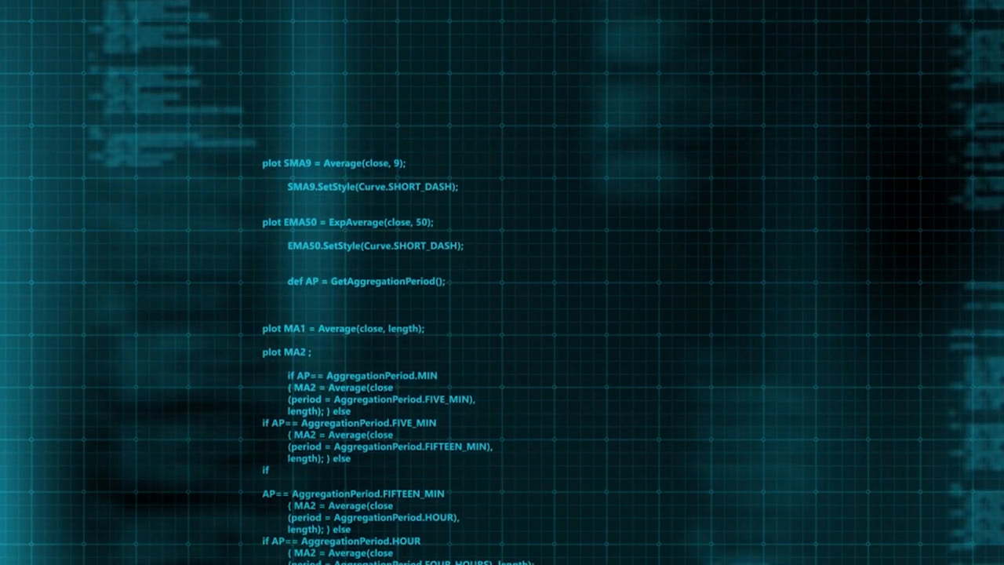
scroll(down, 3)
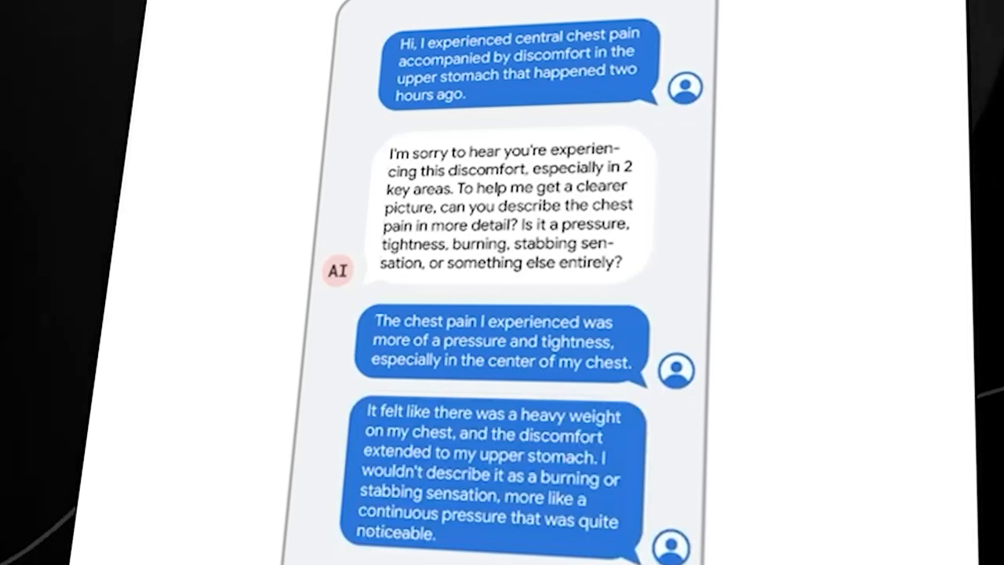
scroll(down, 3)
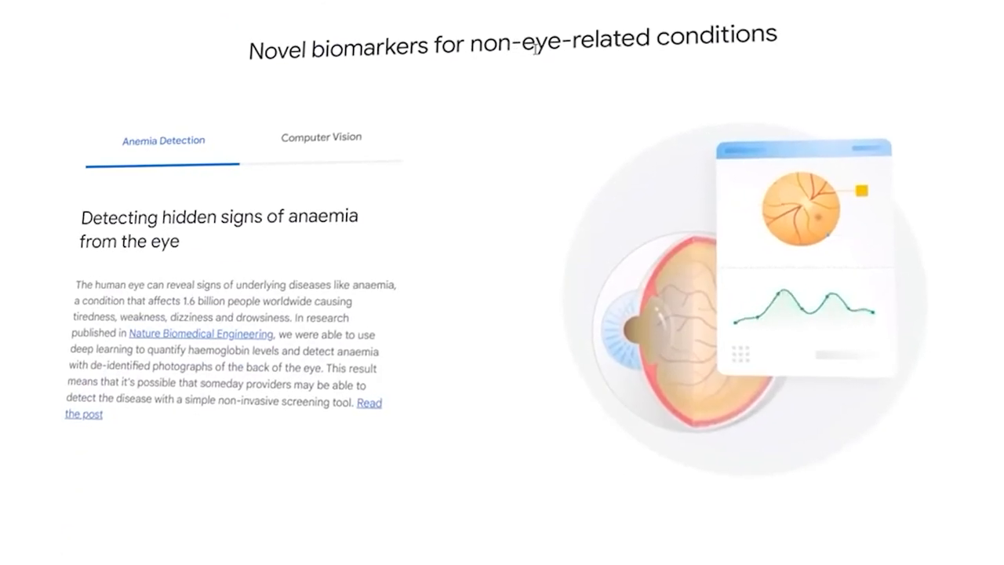
scroll(down, 3)
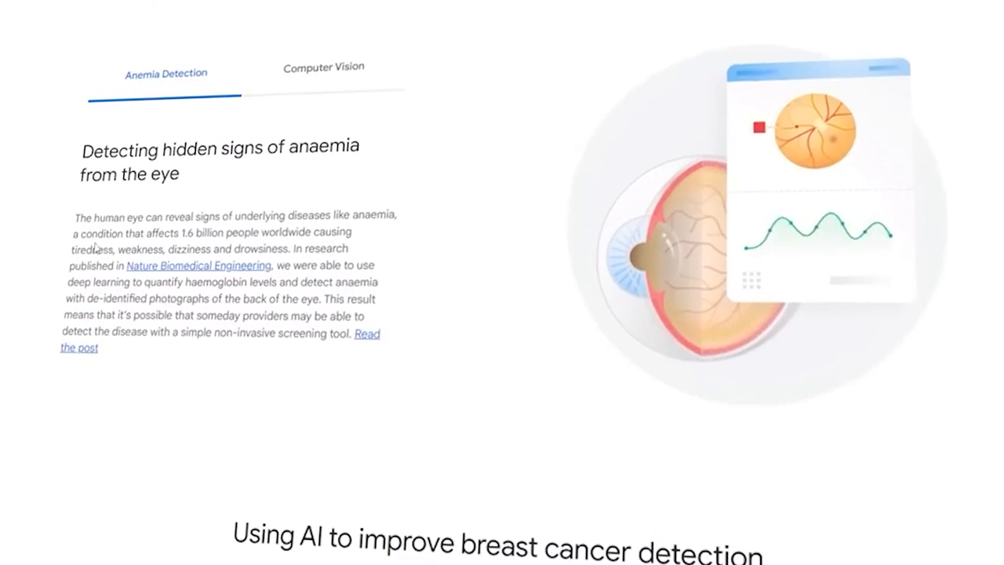
scroll(down, 3)
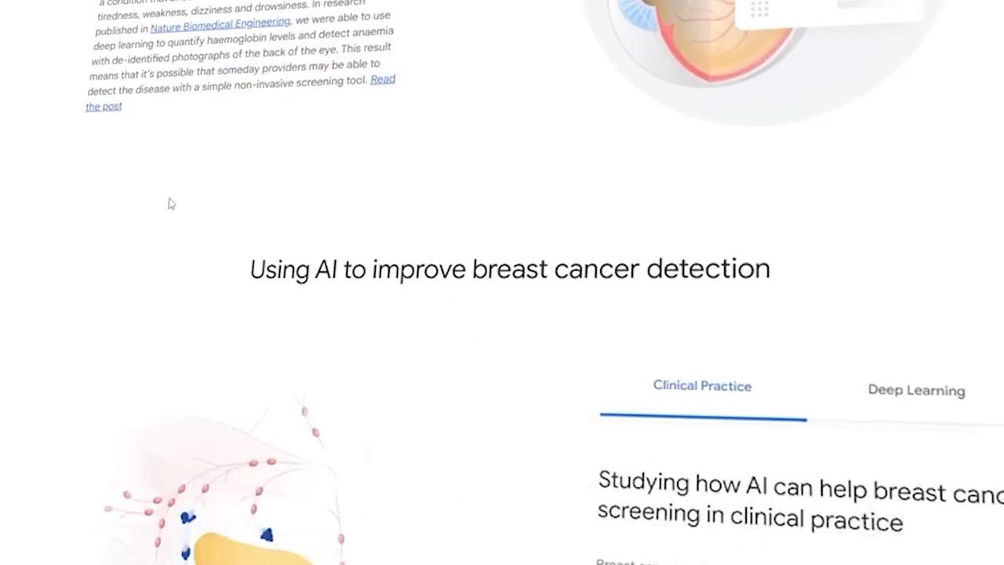
scroll(down, 3)
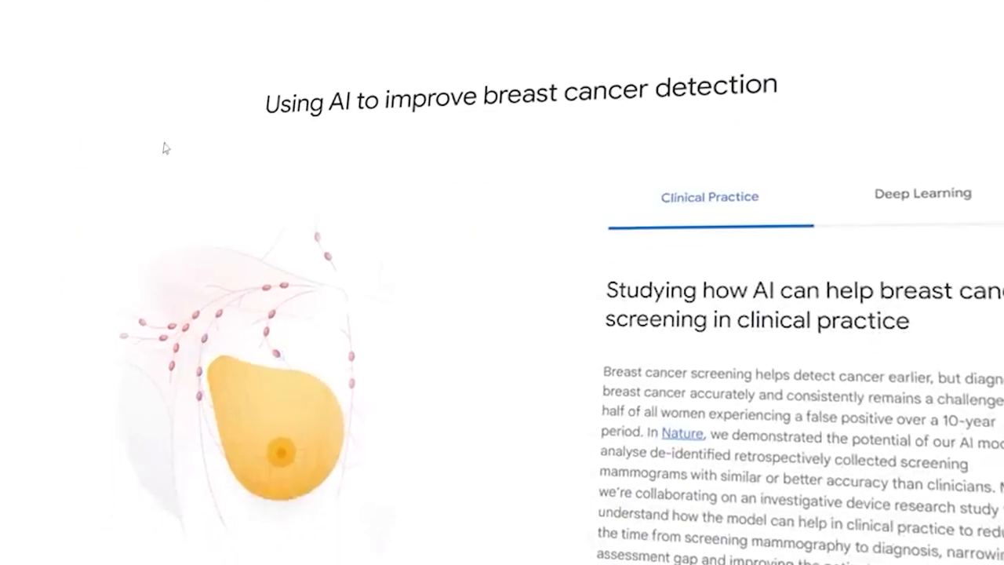